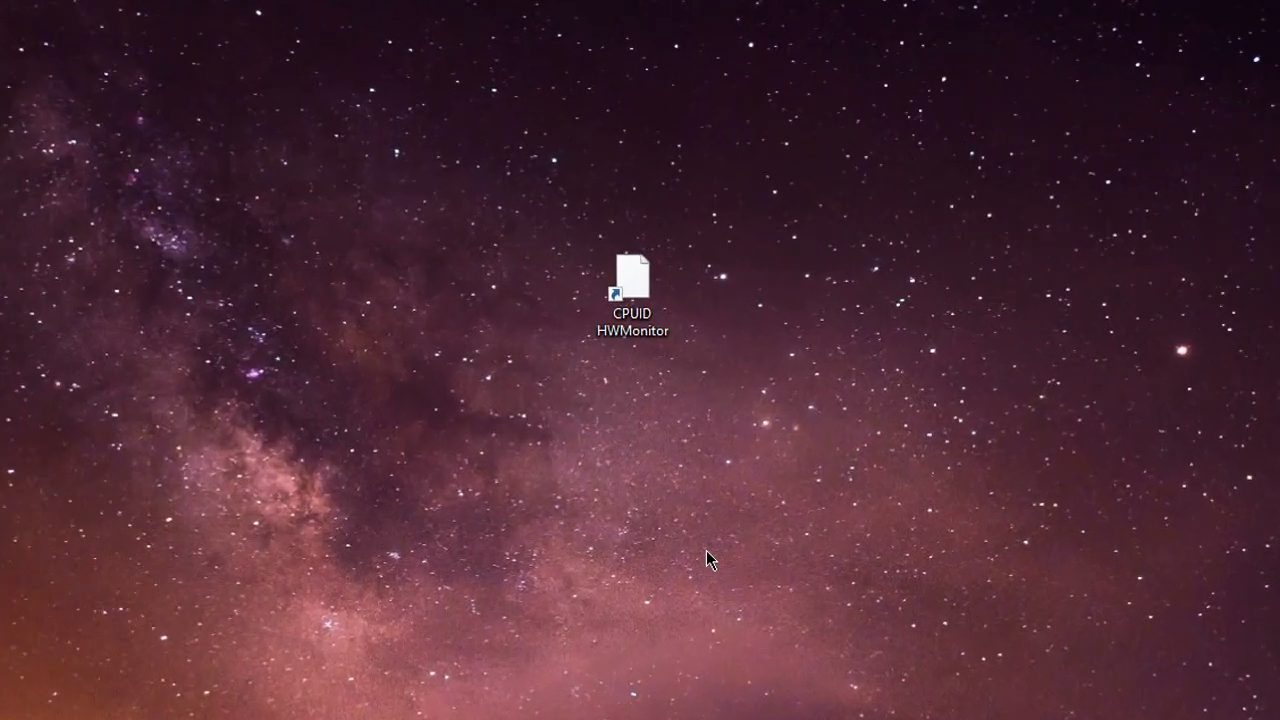
- Navigate via %appdata to the AppData Local folder and select IconCache.db
left_click(631, 290)
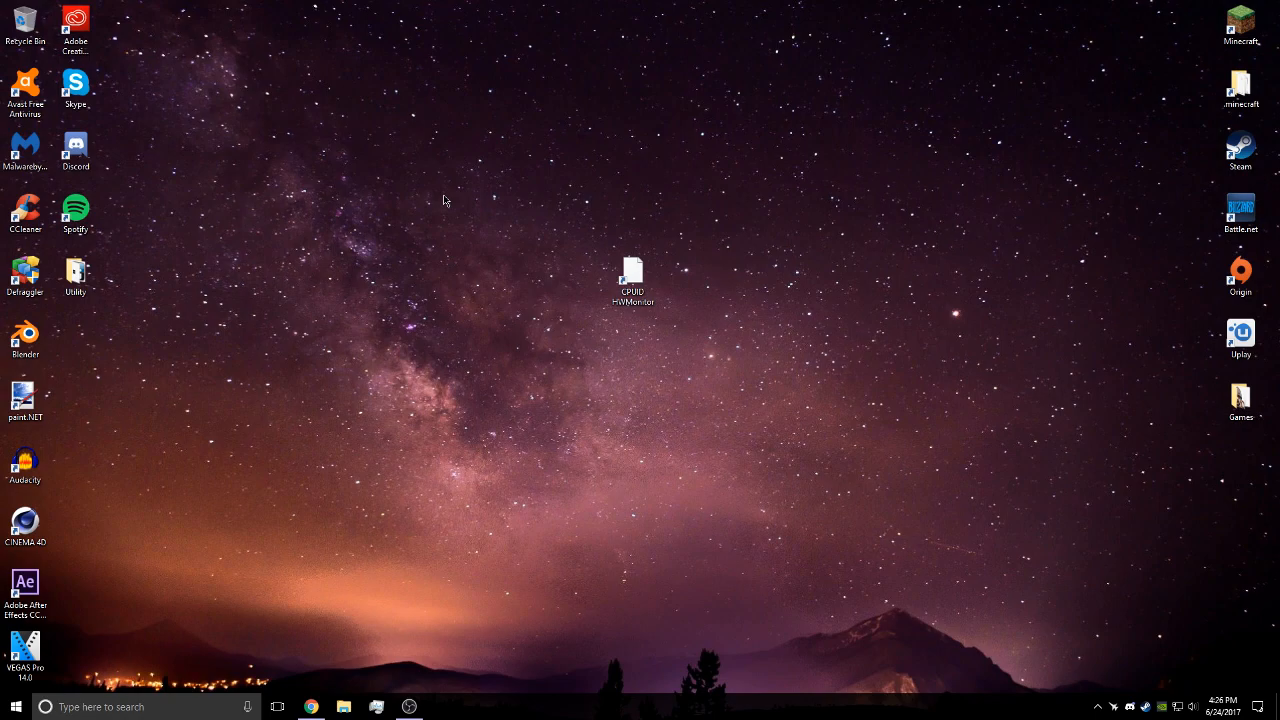
mouse_move(430, 188)
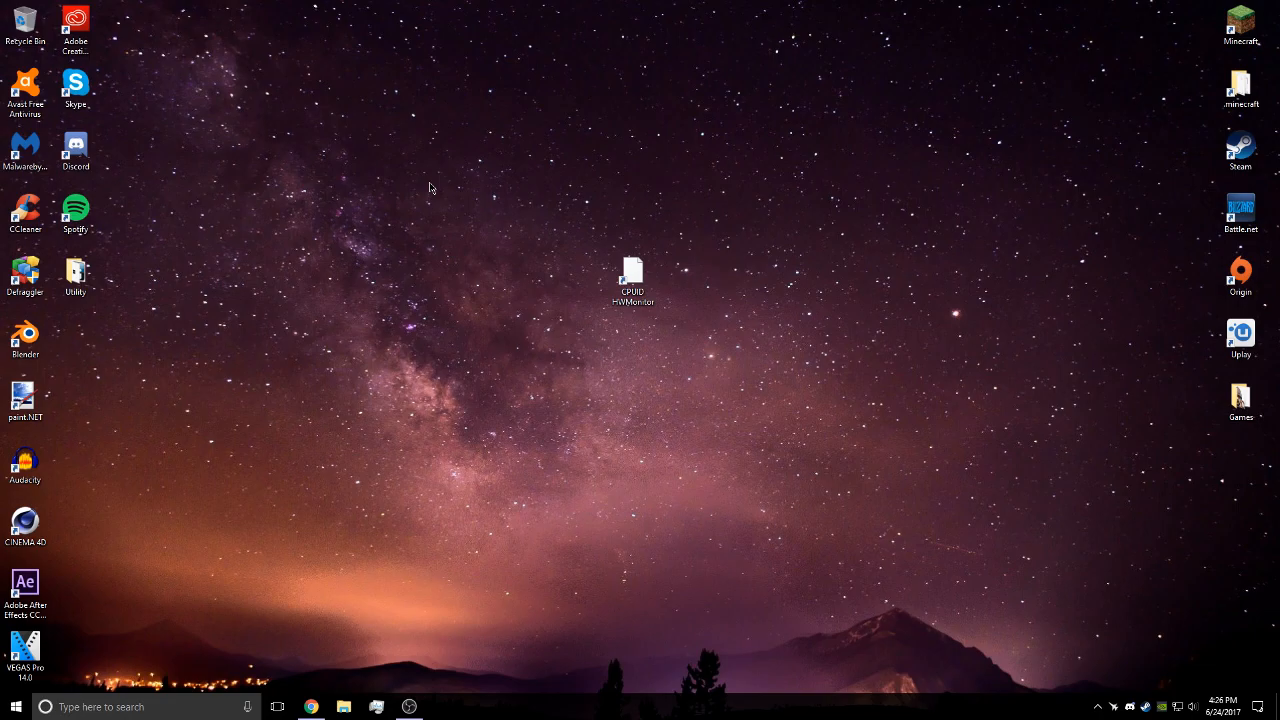
type("%appdata")
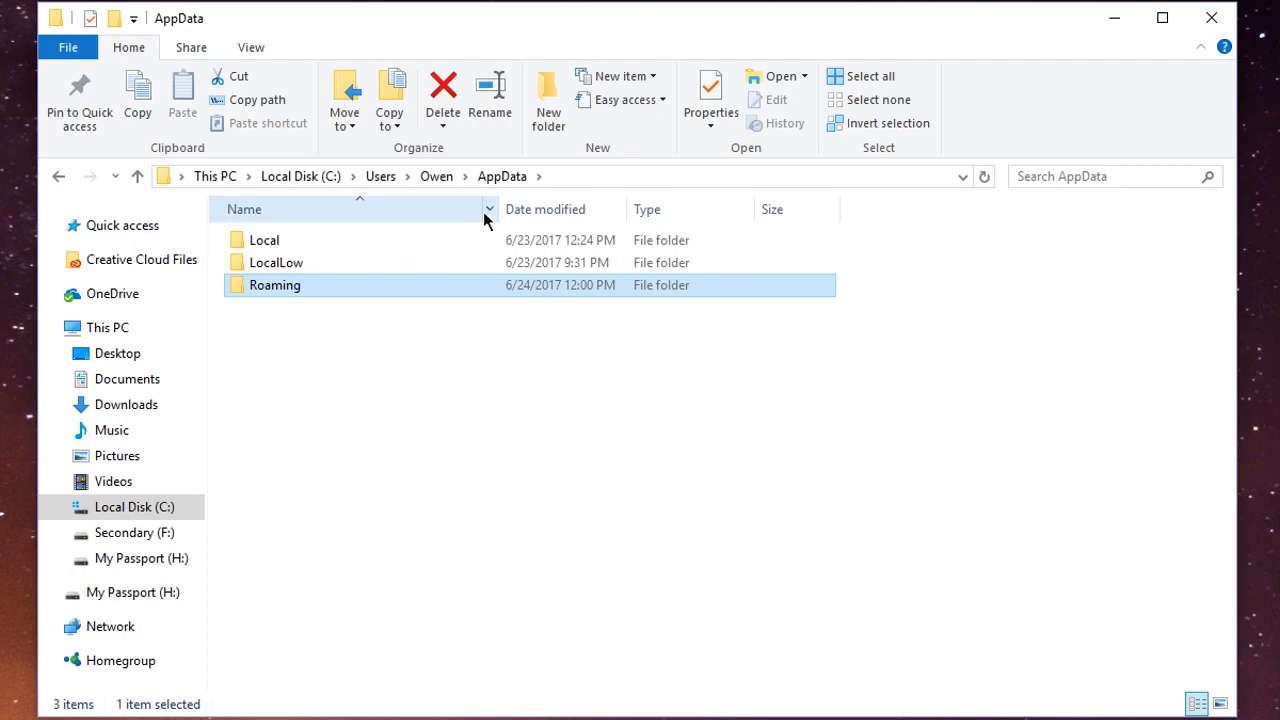
double_click(264, 240)
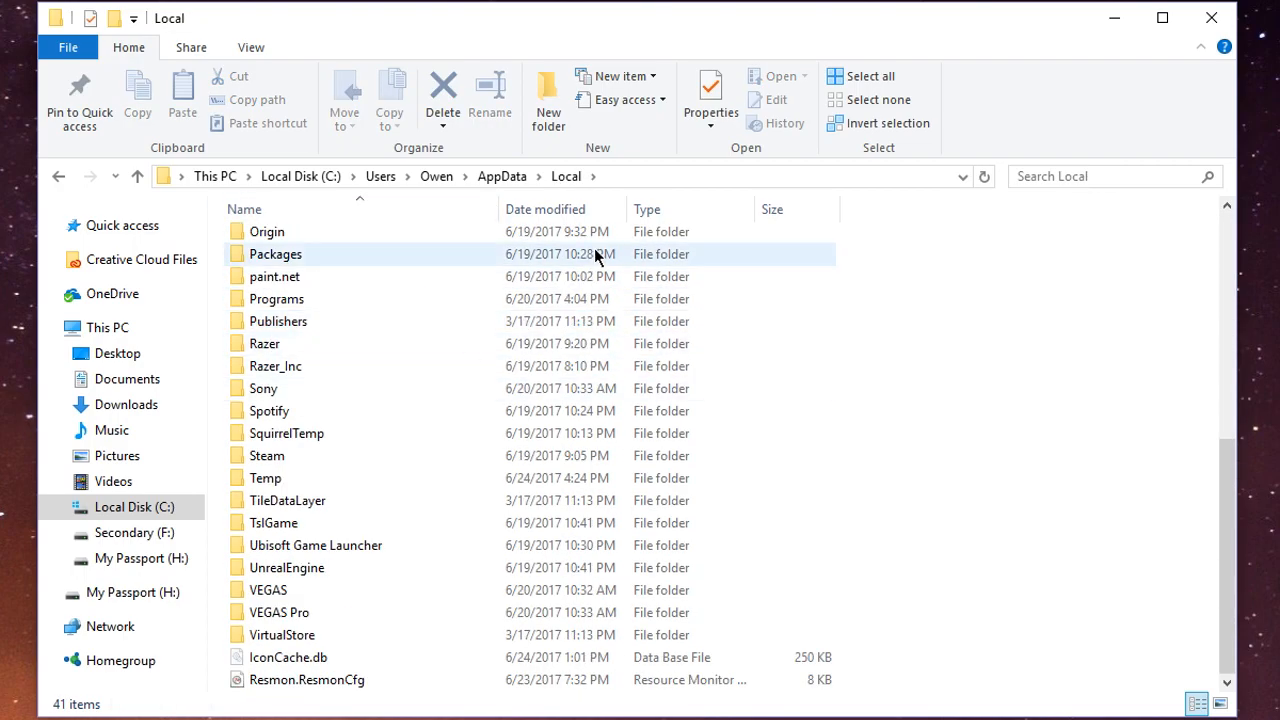
left_click(288, 657)
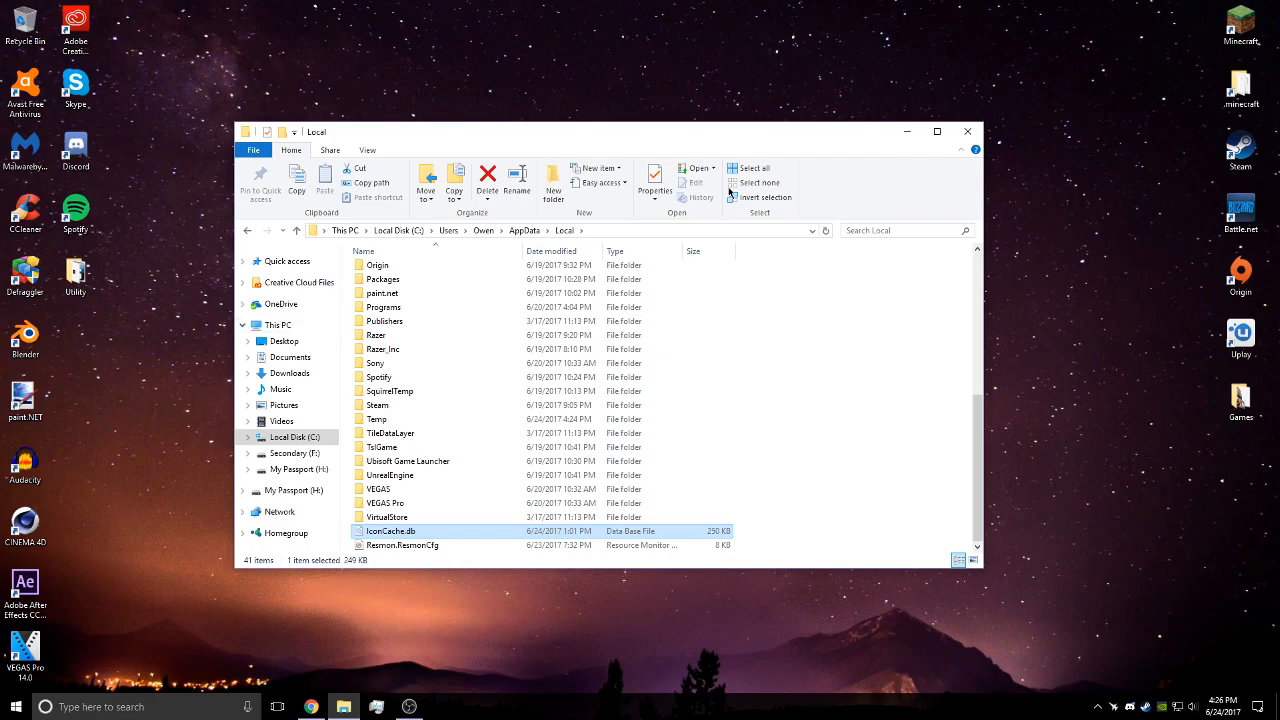
- Minimize Explorer and launch Command Prompt as administrator from Start search for cmd
left_click(966, 131)
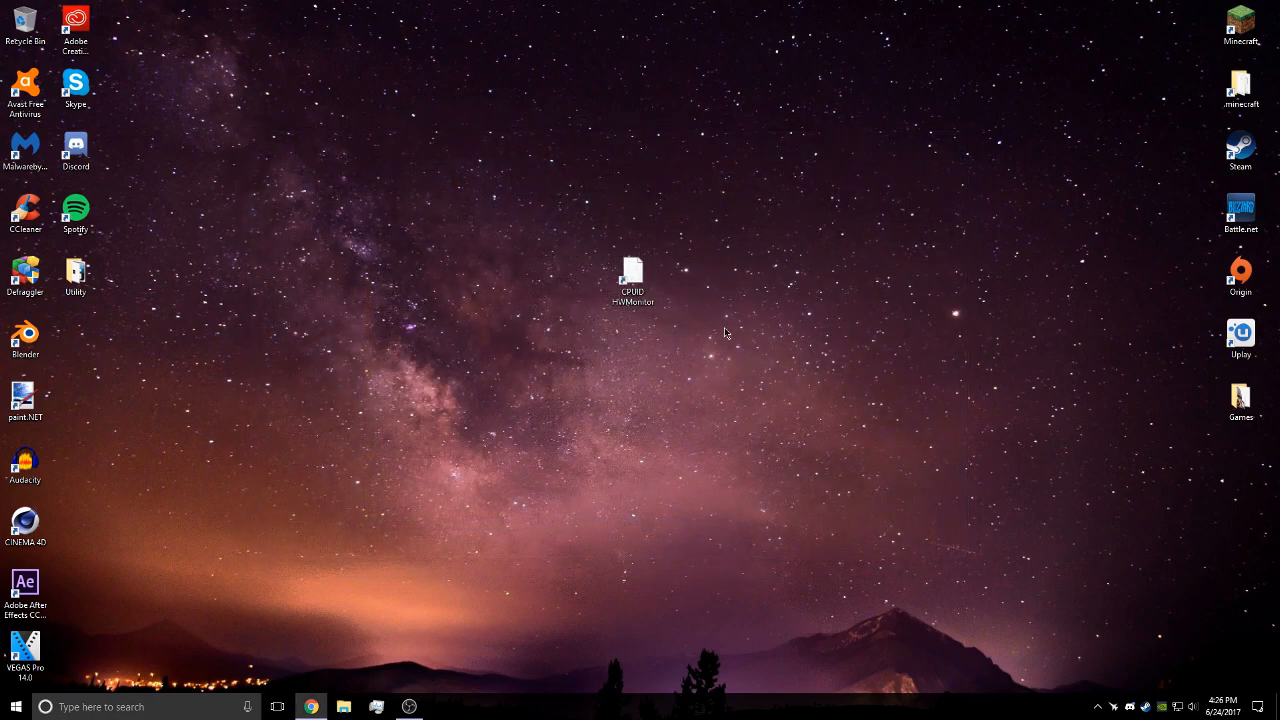
type("cmd")
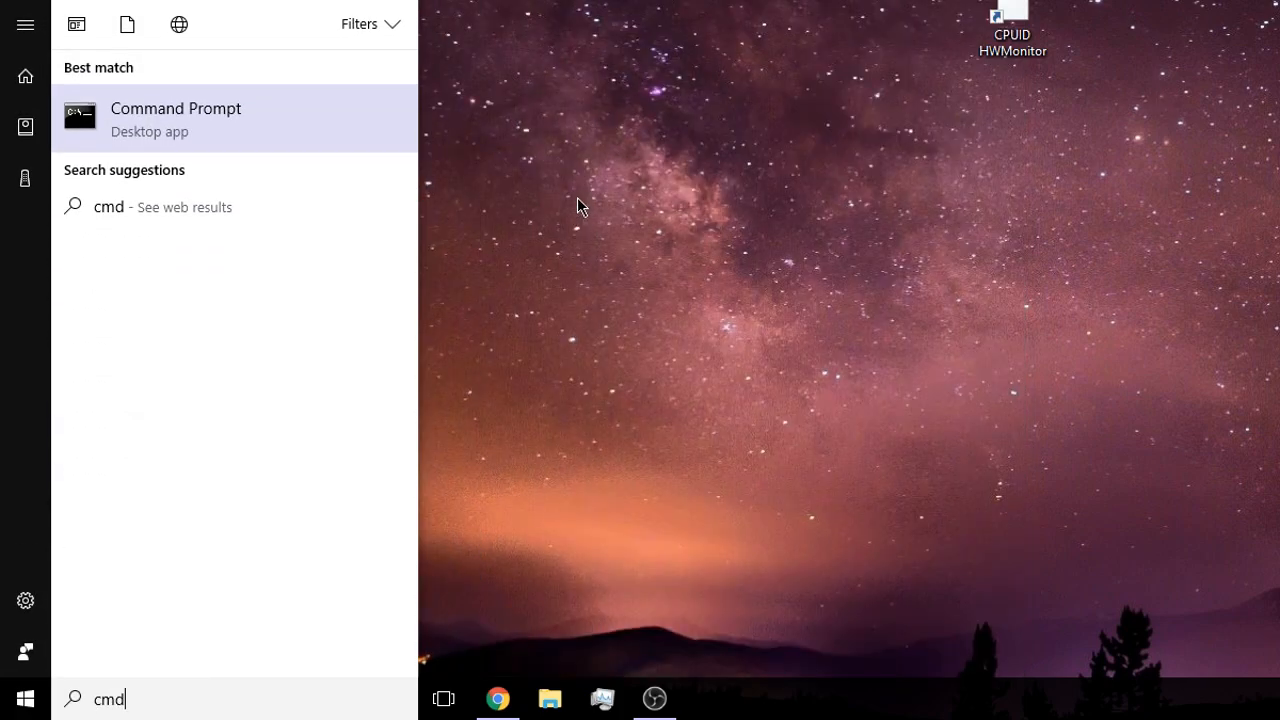
right_click(175, 118)
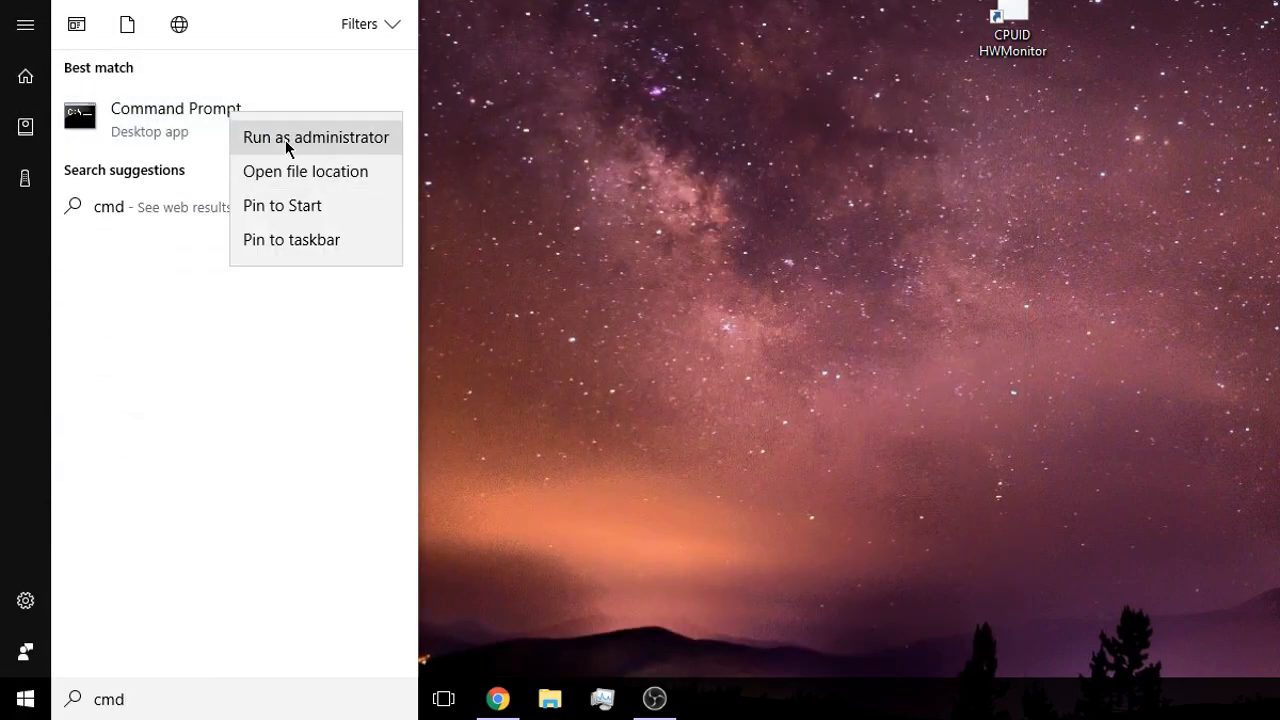
left_click(315, 137)
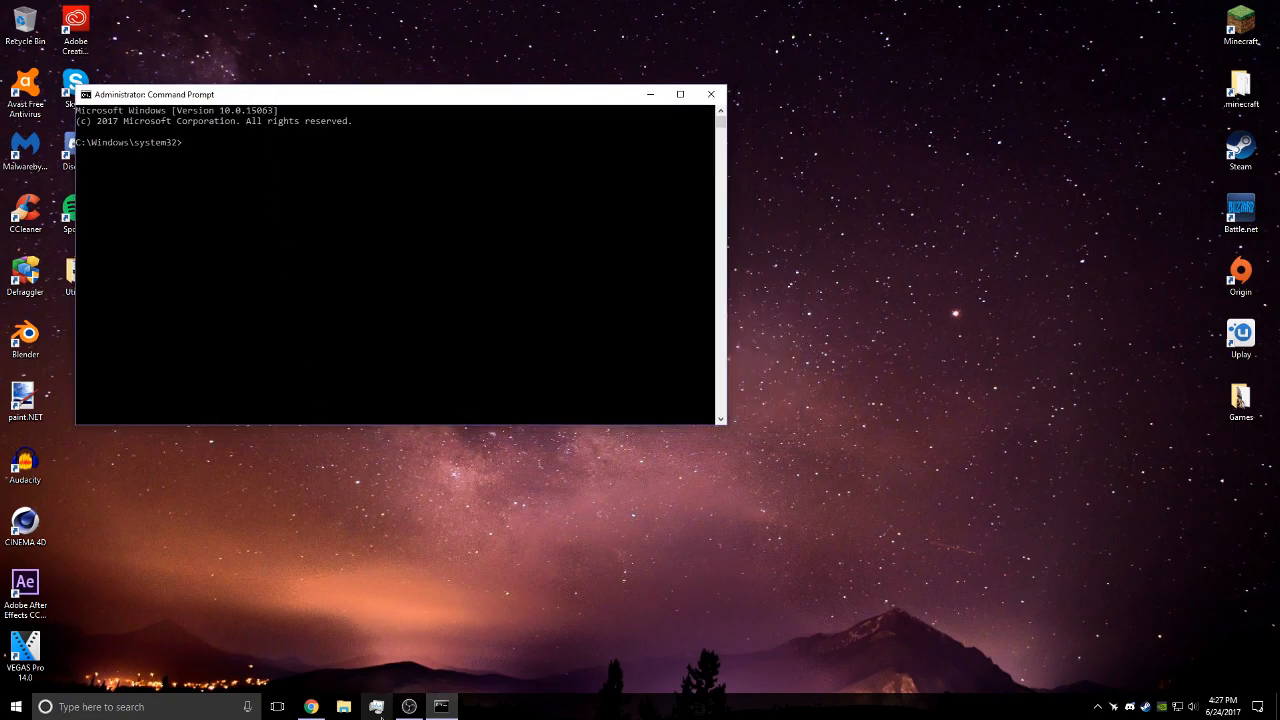
- Launch Task Manager from Start search
left_click(14, 707)
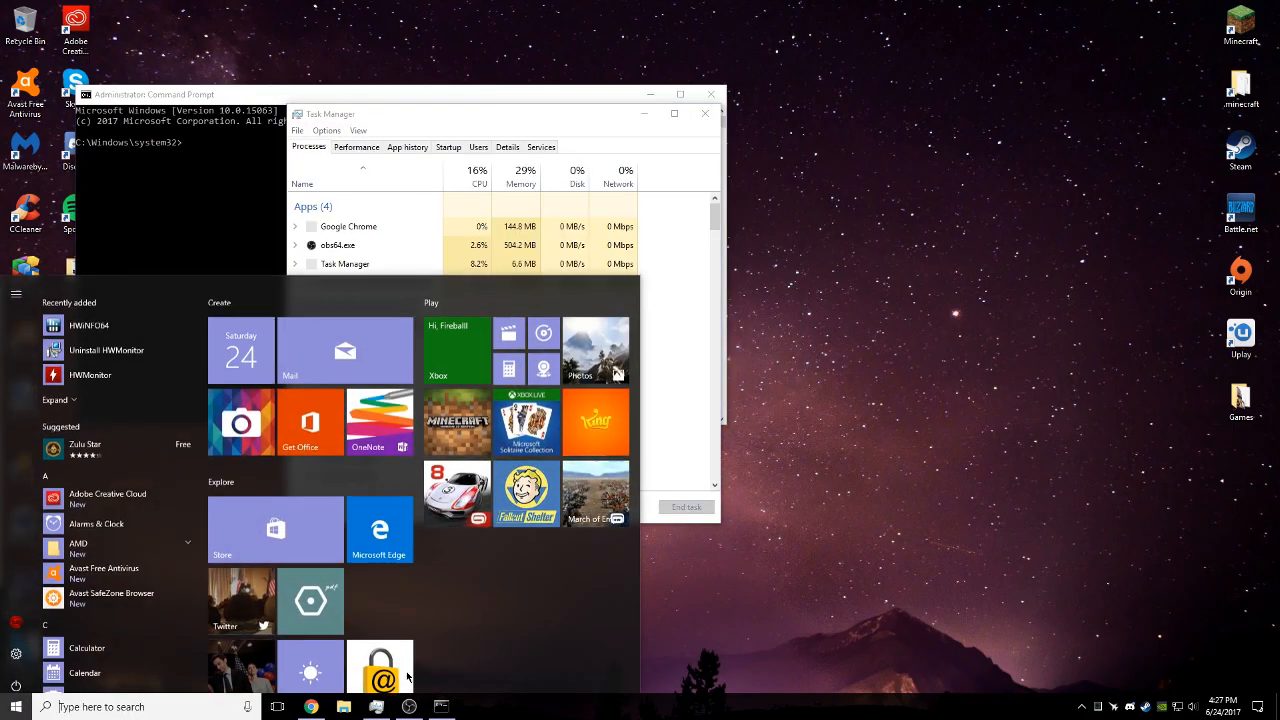
type("task ma")
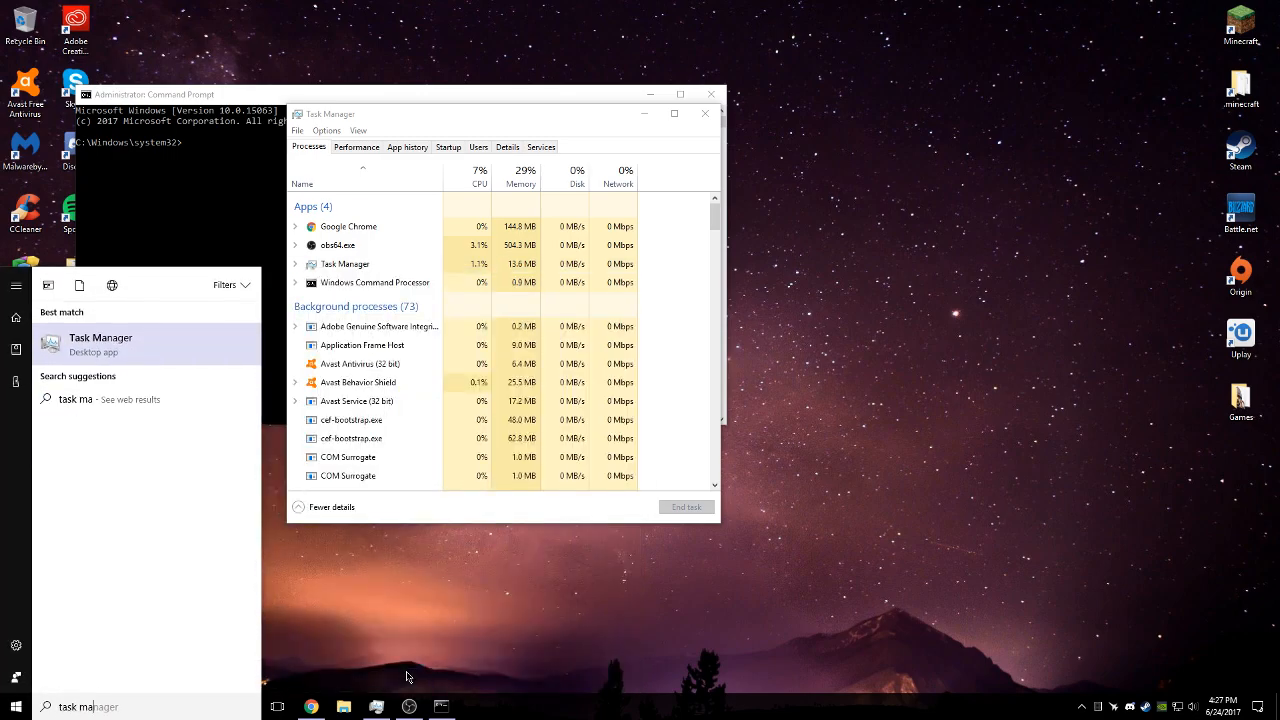
left_click(459, 125)
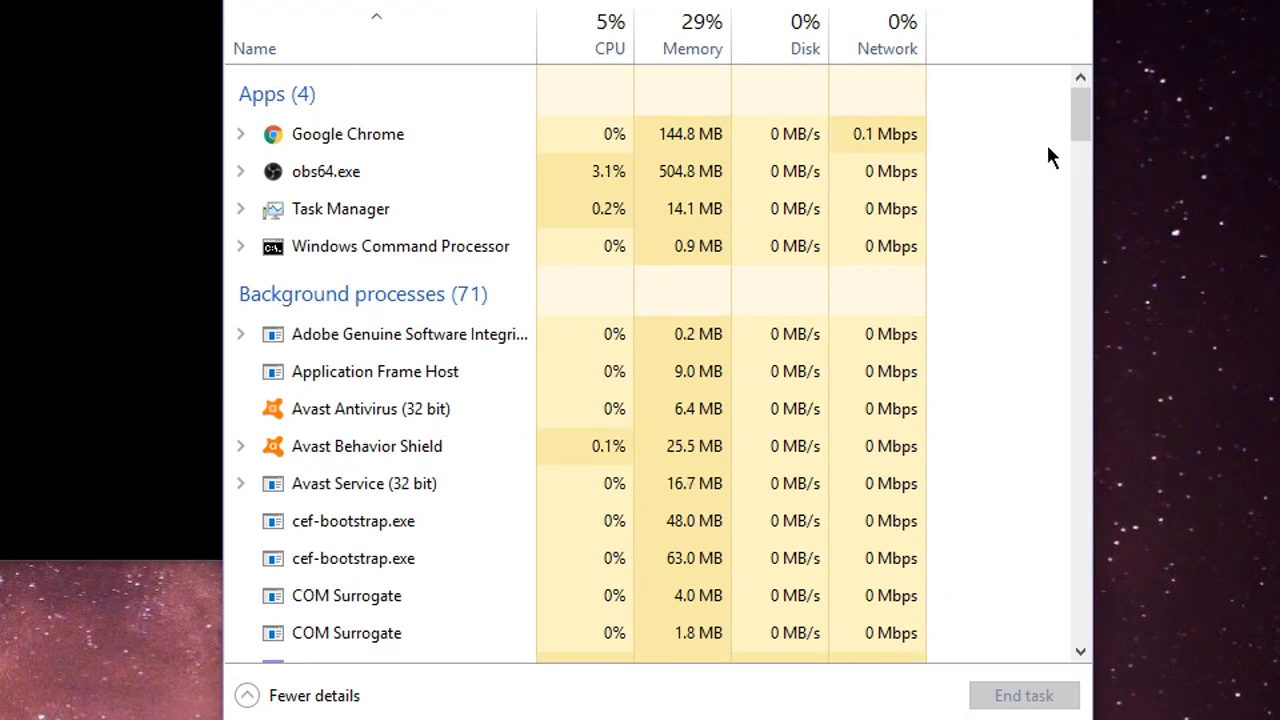
- Find the Windows Explorer process in the list and end it
scroll("down", 3)
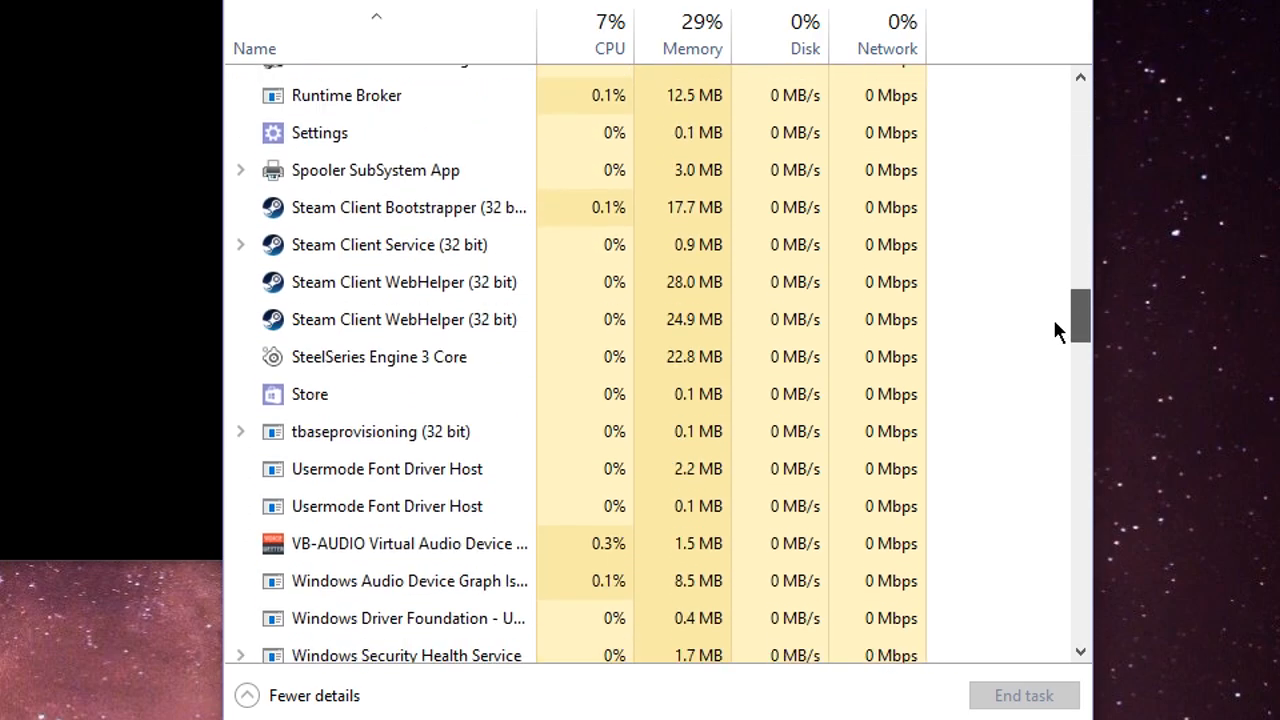
scroll("up", 3)
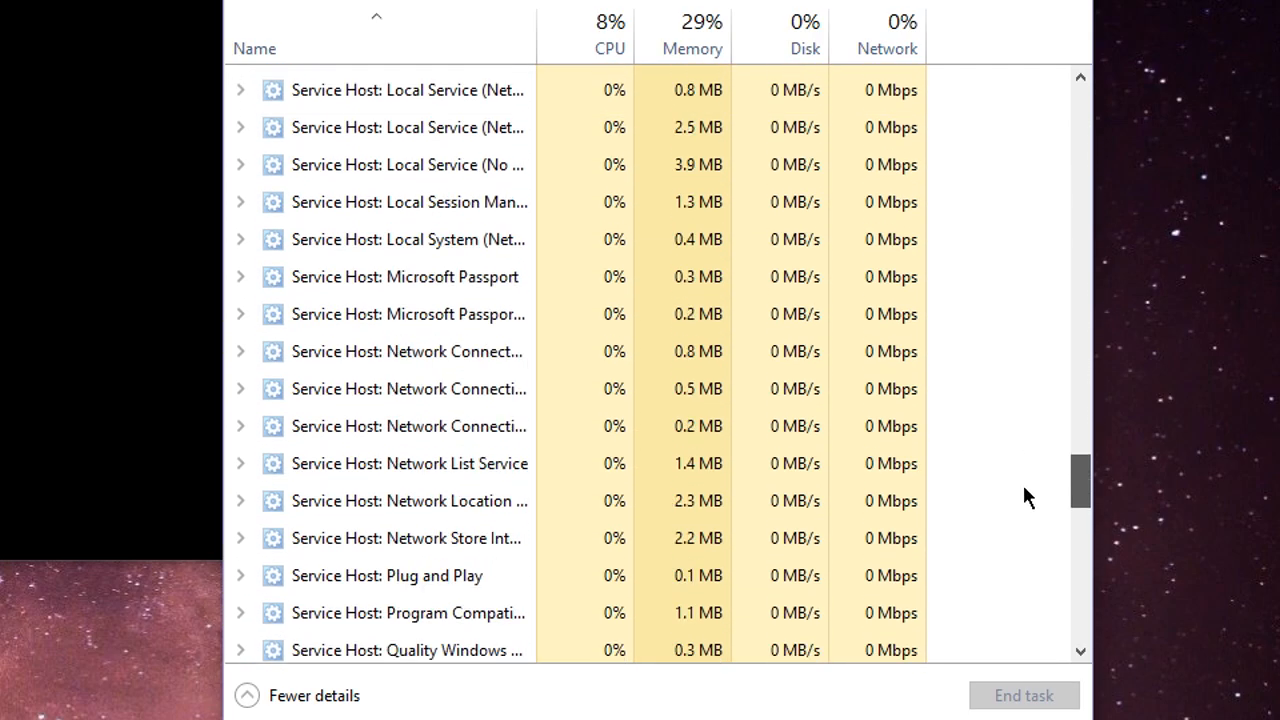
scroll("down", 3)
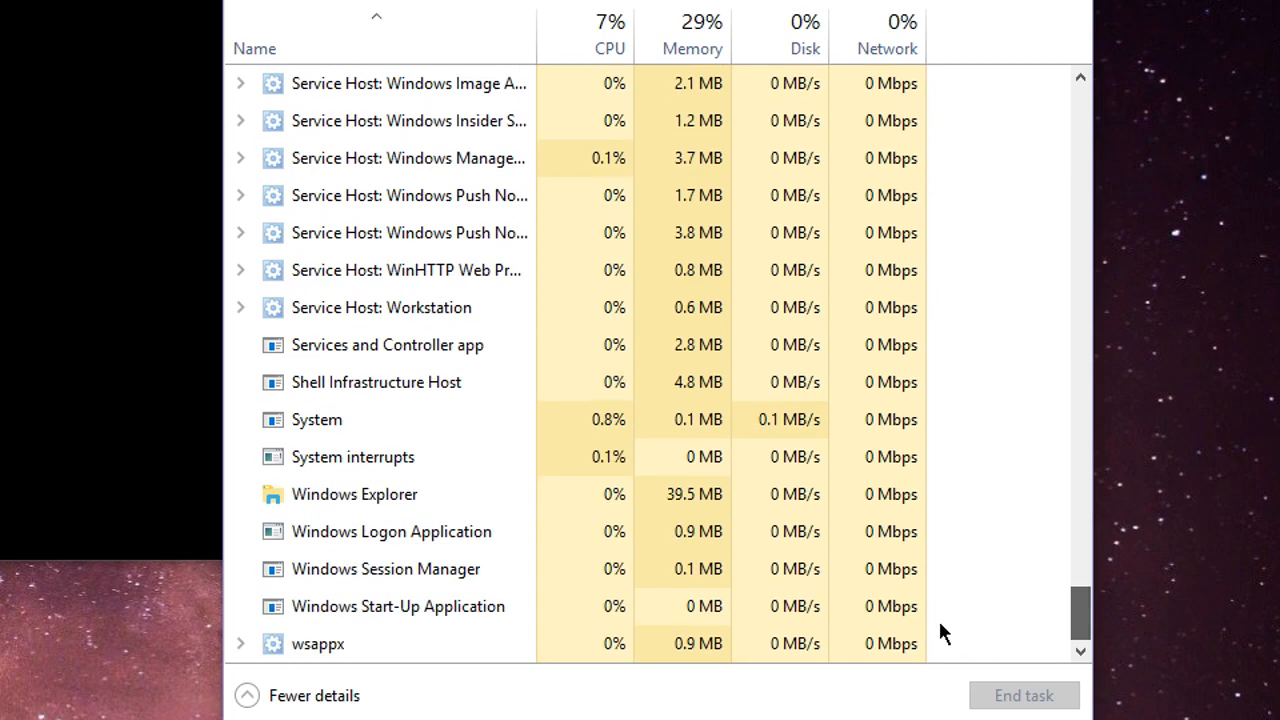
left_click(354, 494)
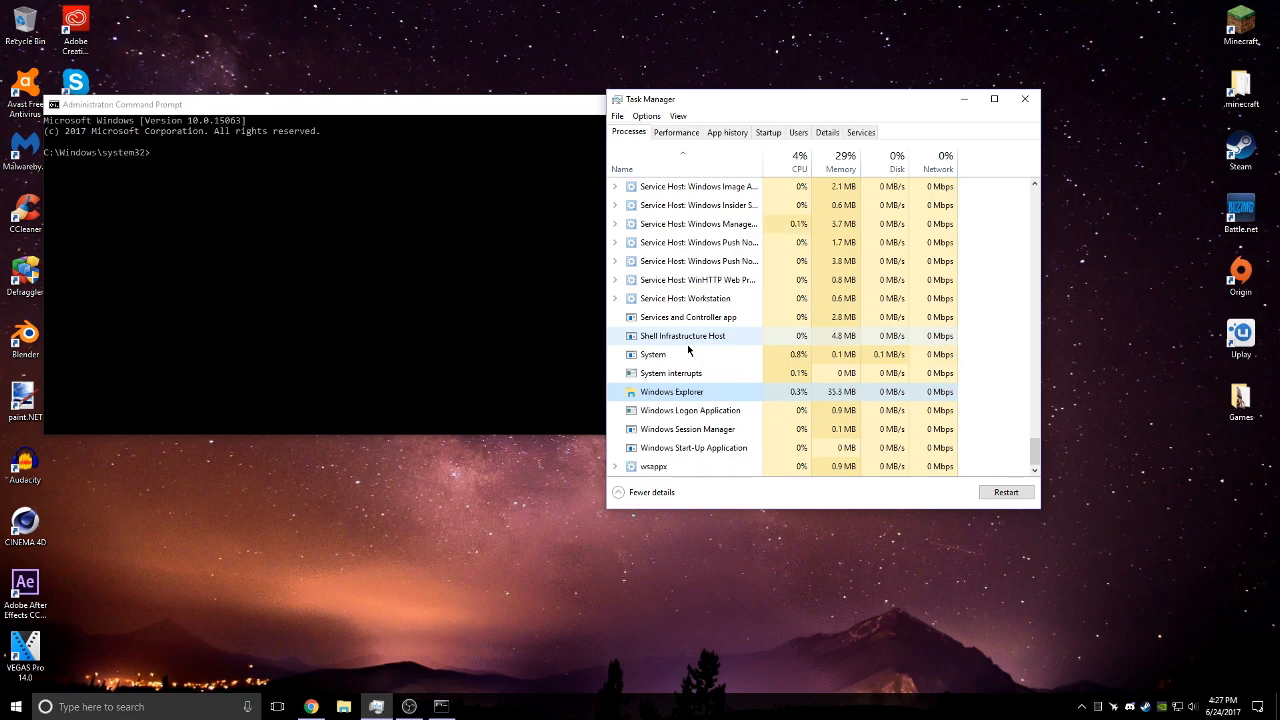
right_click(672, 391)
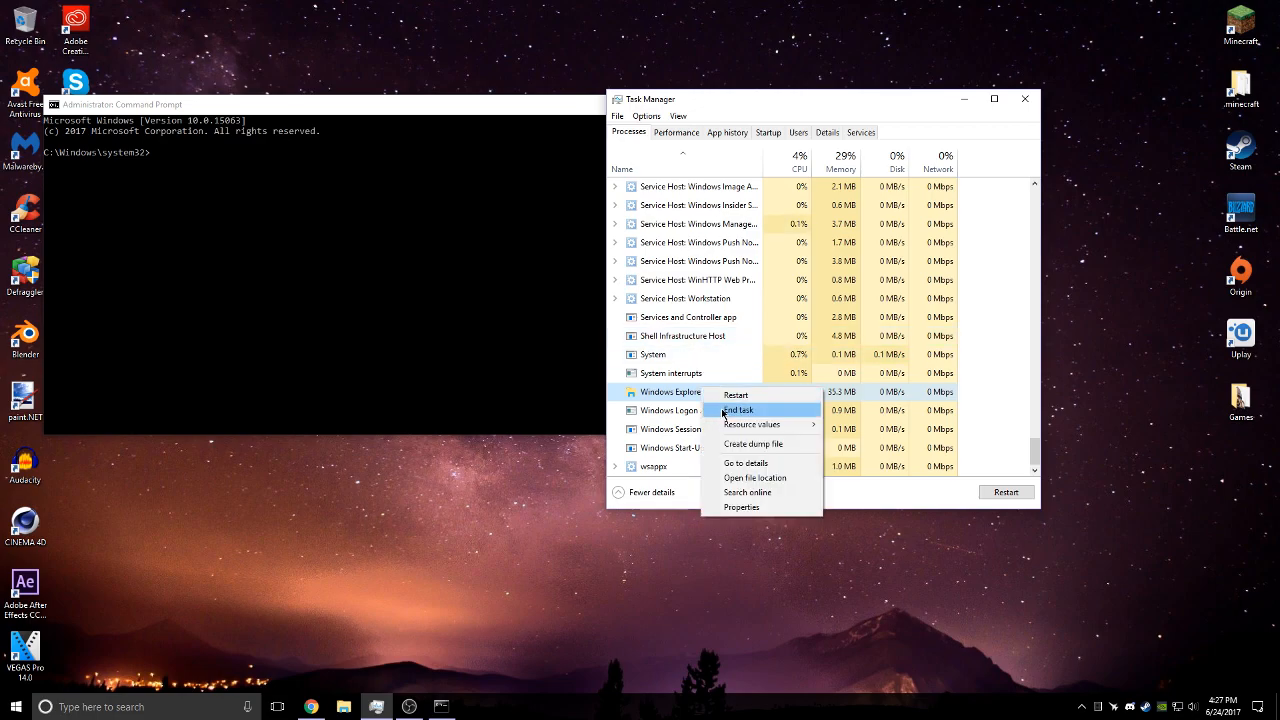
left_click(737, 410)
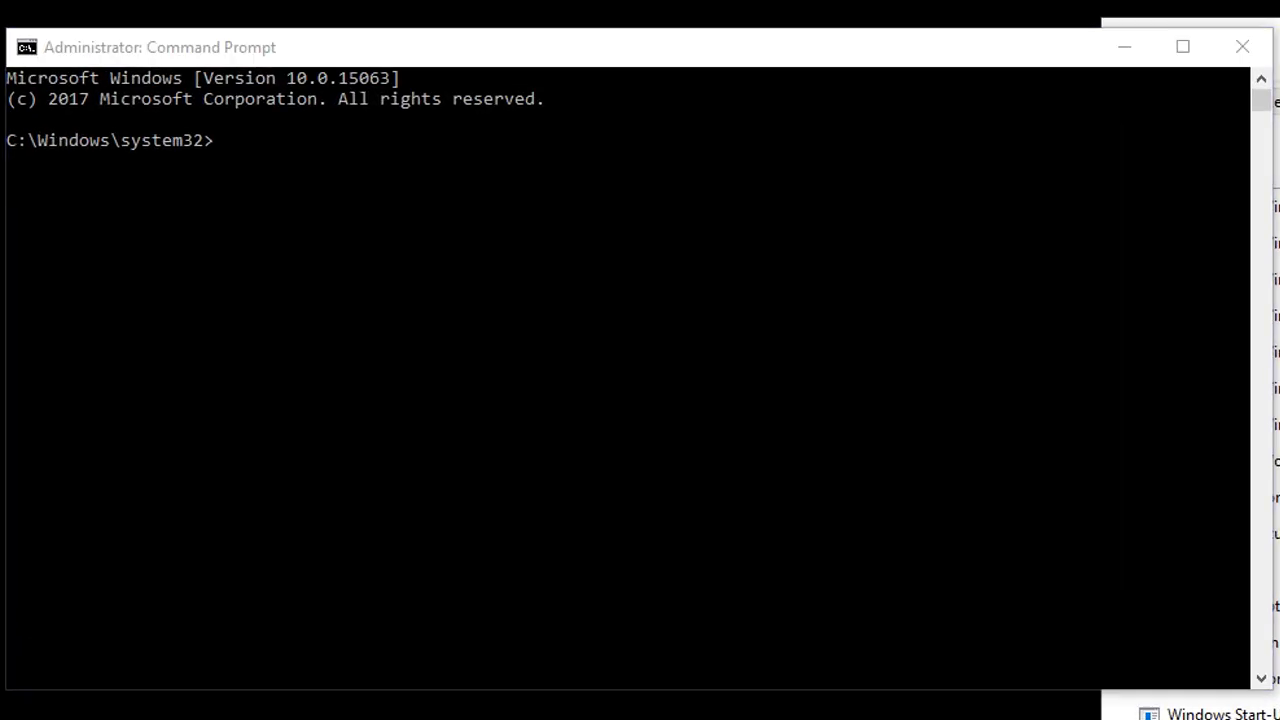
- Run cd /d %userprofile%\AppData\Local and del IconCache.db to delete the icon cache
type("cd /d %userprofile%\\AppData\\Local")
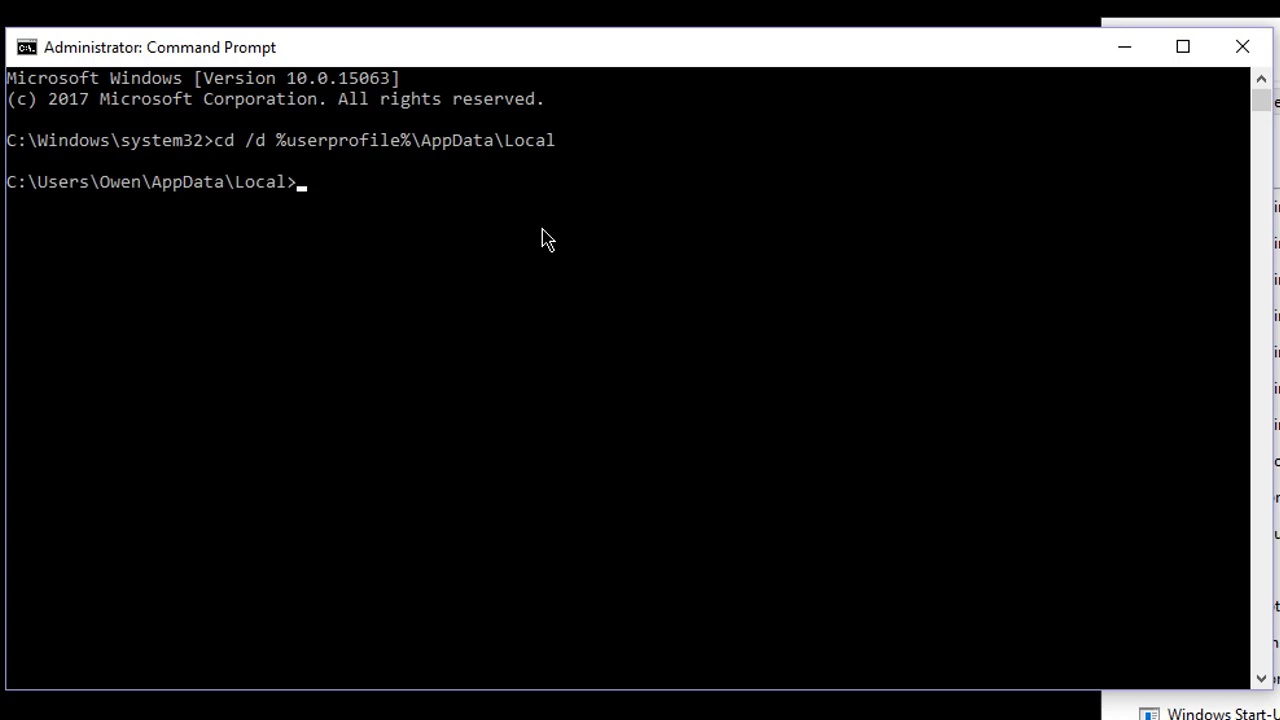
mouse_move(472, 347)
type("attrib -h IconCache.db")
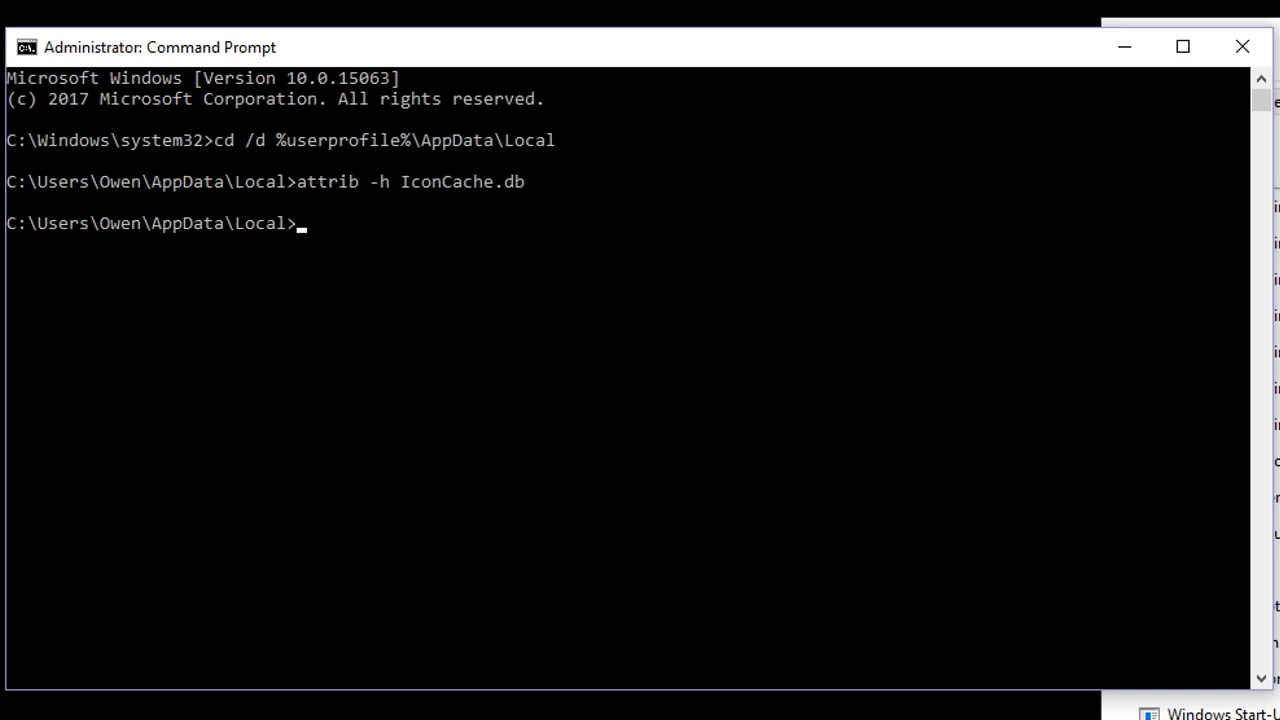
mouse_move(175, 468)
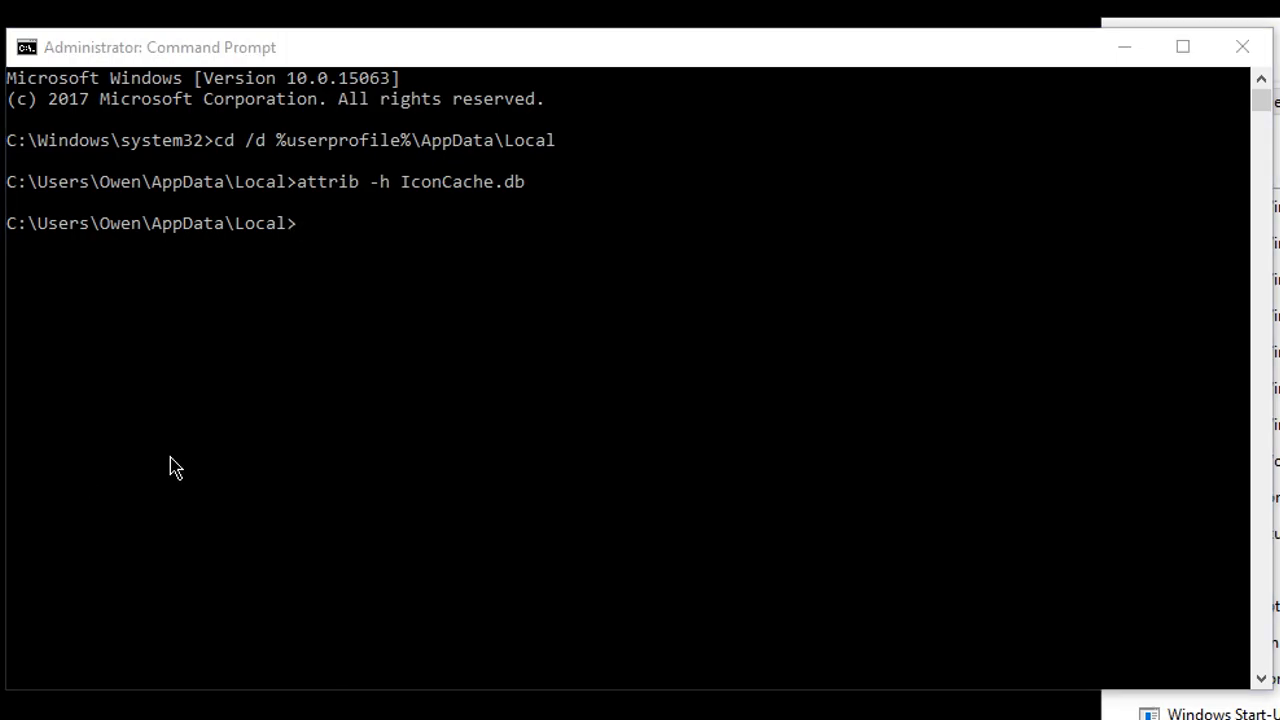
type("del IconCache.db")
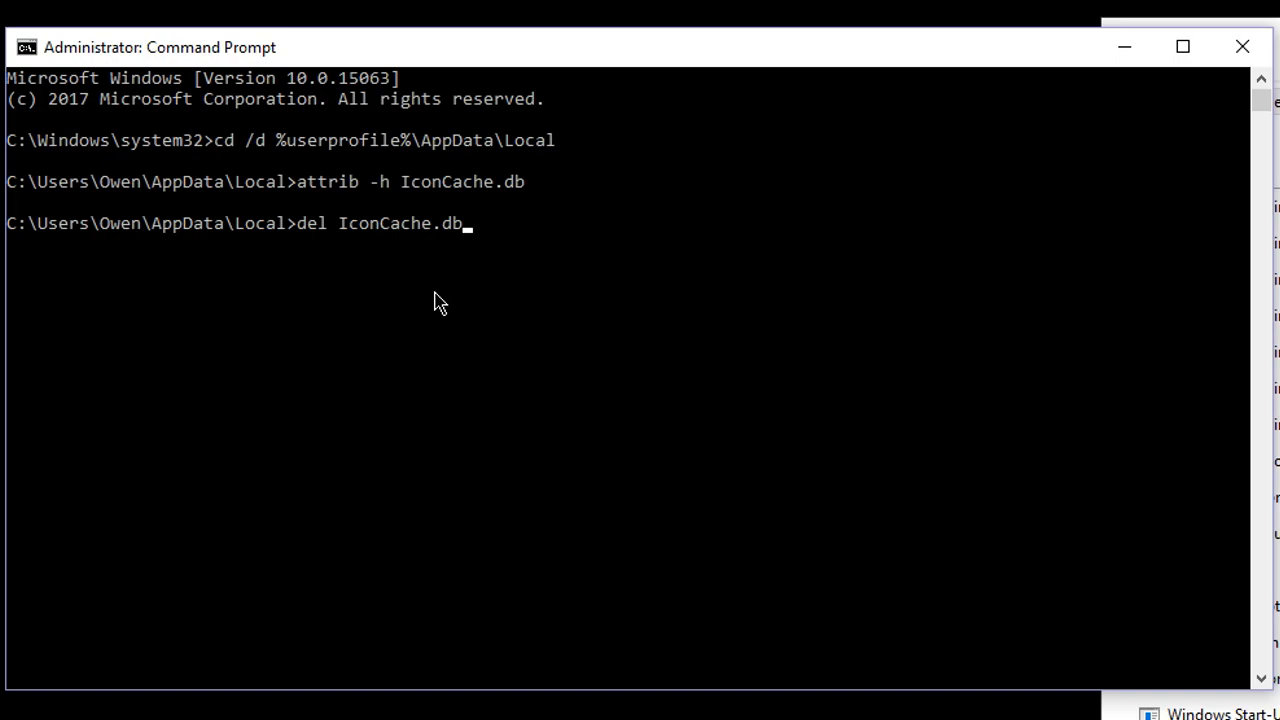
key("Return")
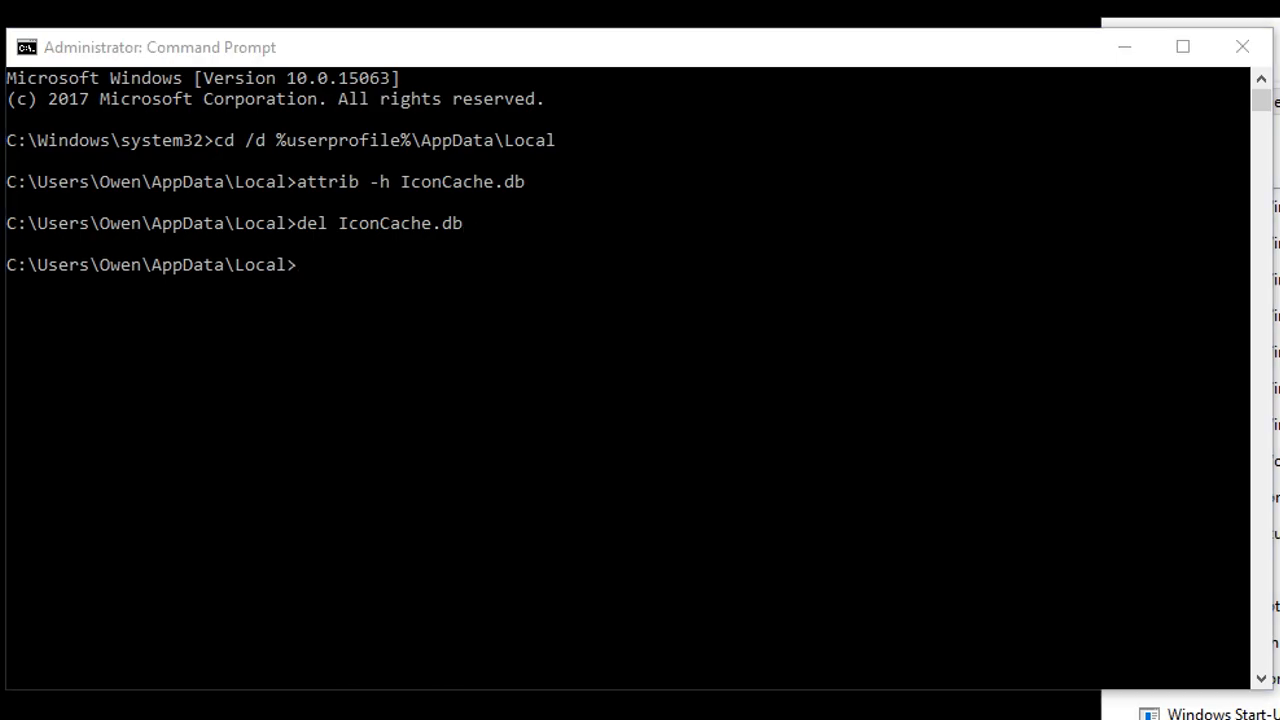
type("start explorer")
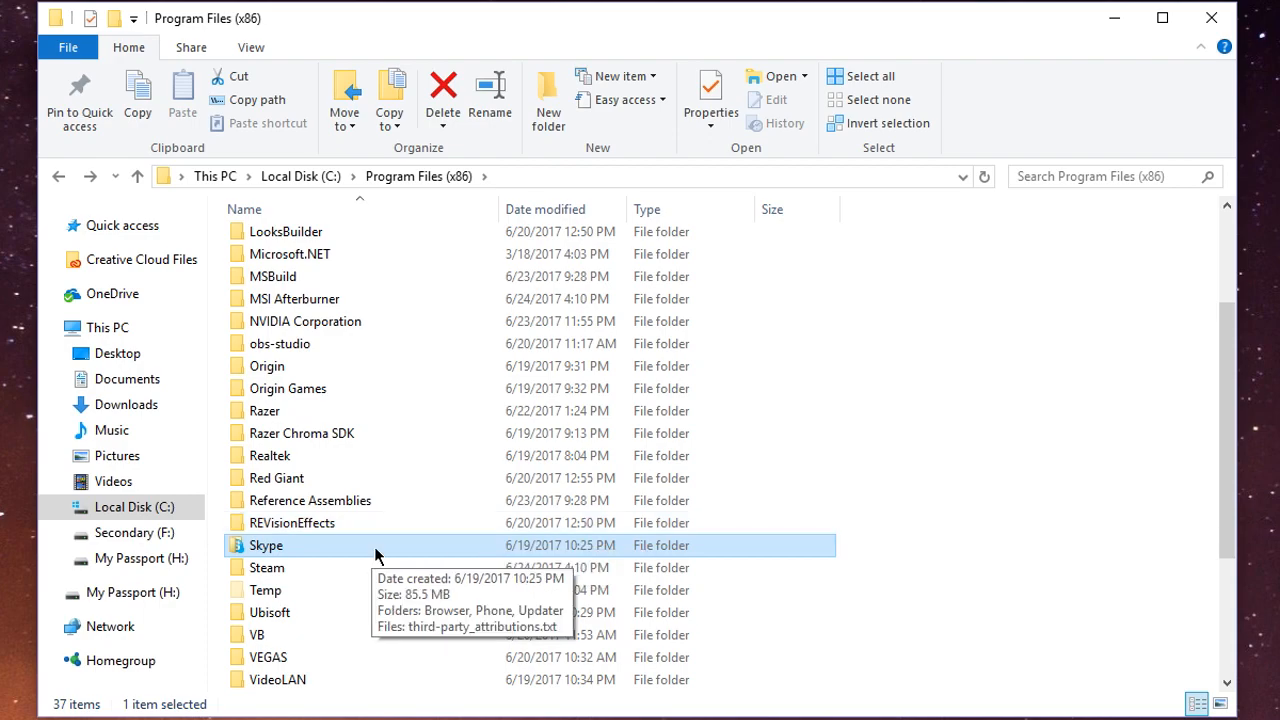
- Create a desktop shortcut to Skype.exe from the Skype Phone folder and close Explorer
double_click(266, 545)
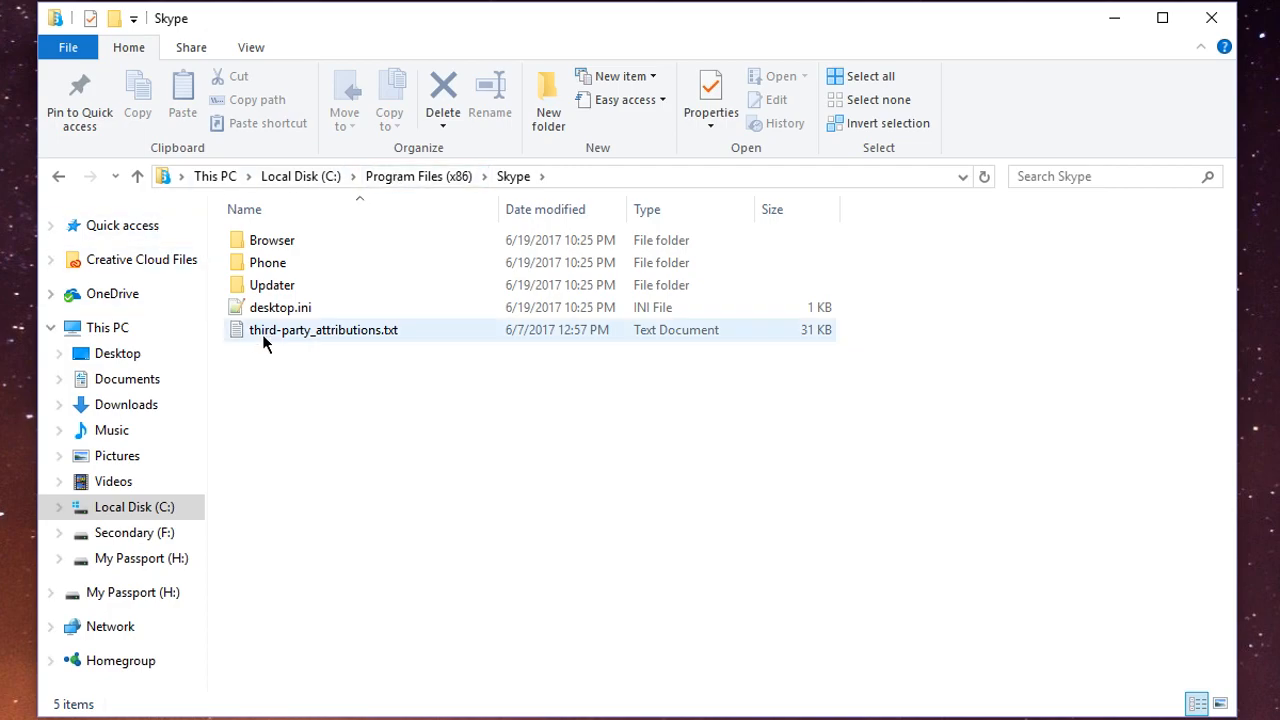
left_click(272, 285)
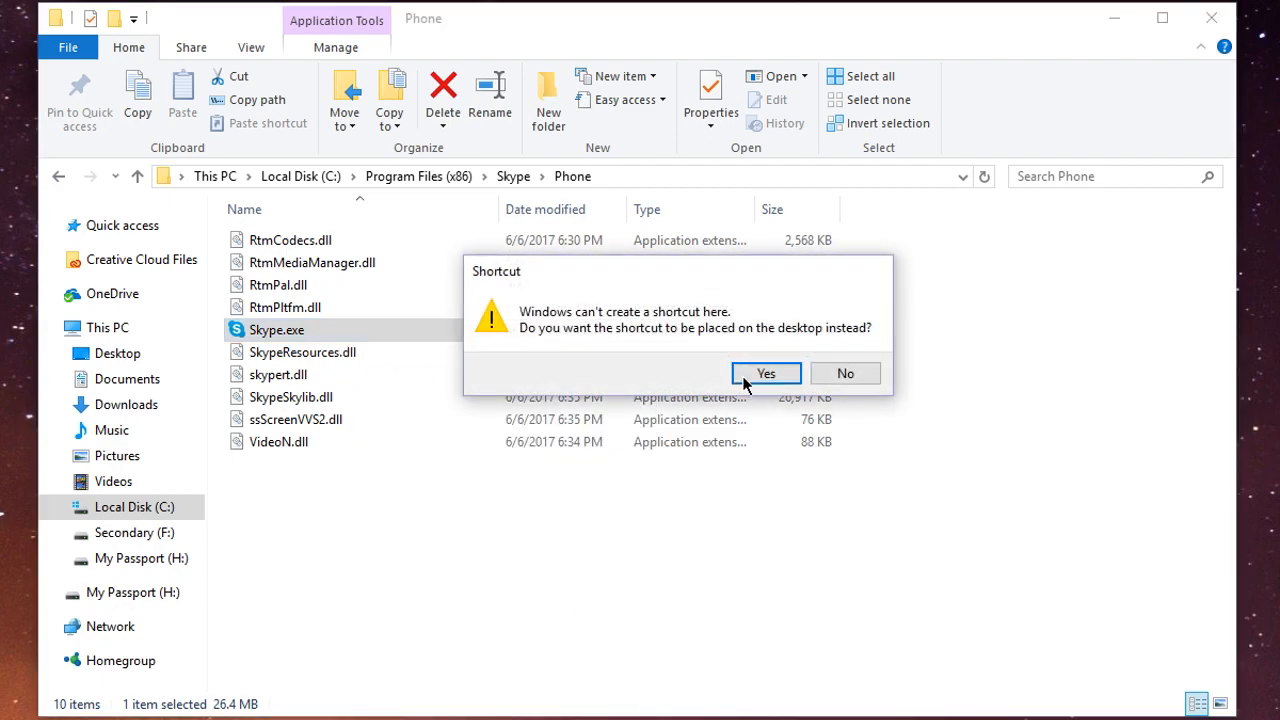
left_click(765, 373)
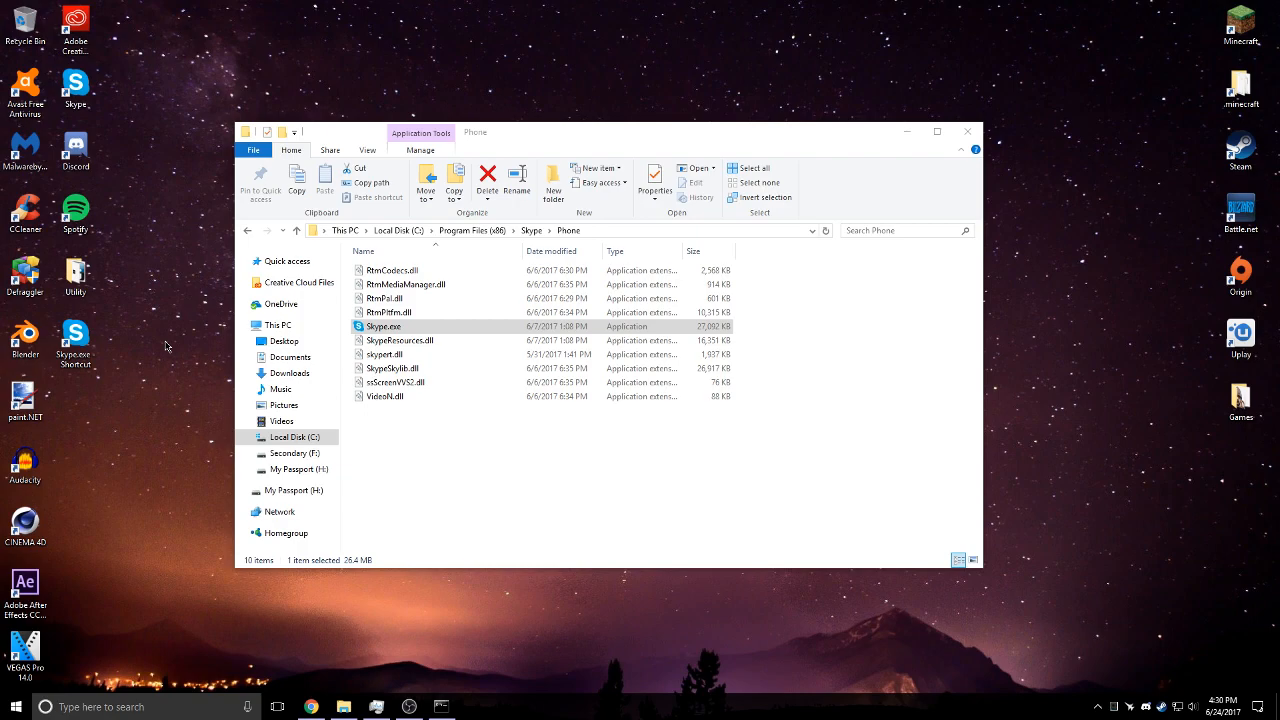
mouse_move(967, 131)
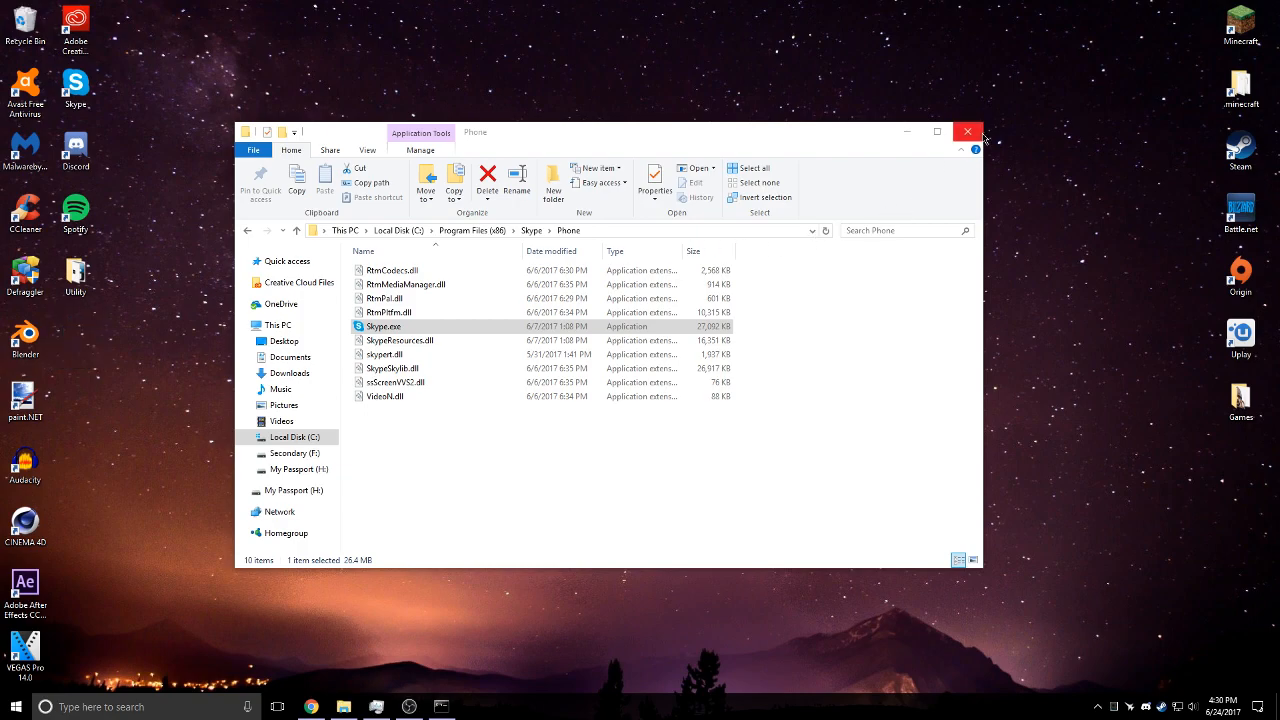
left_click(967, 131)
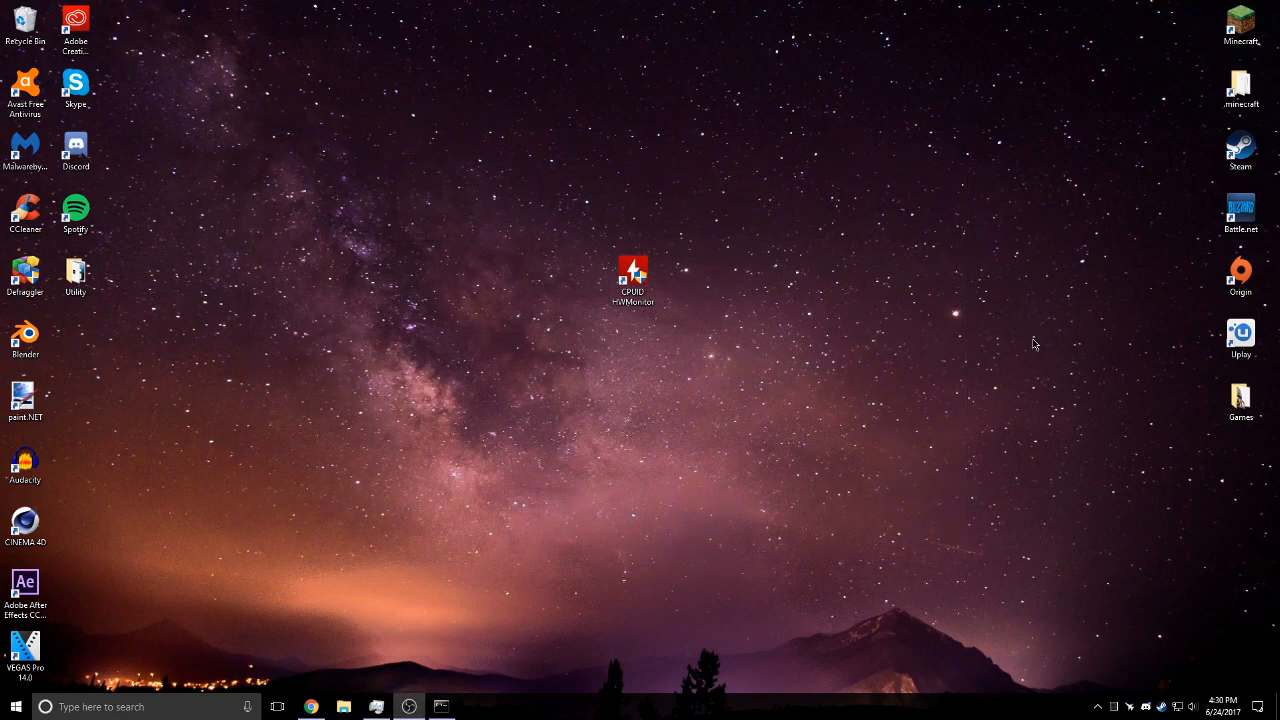